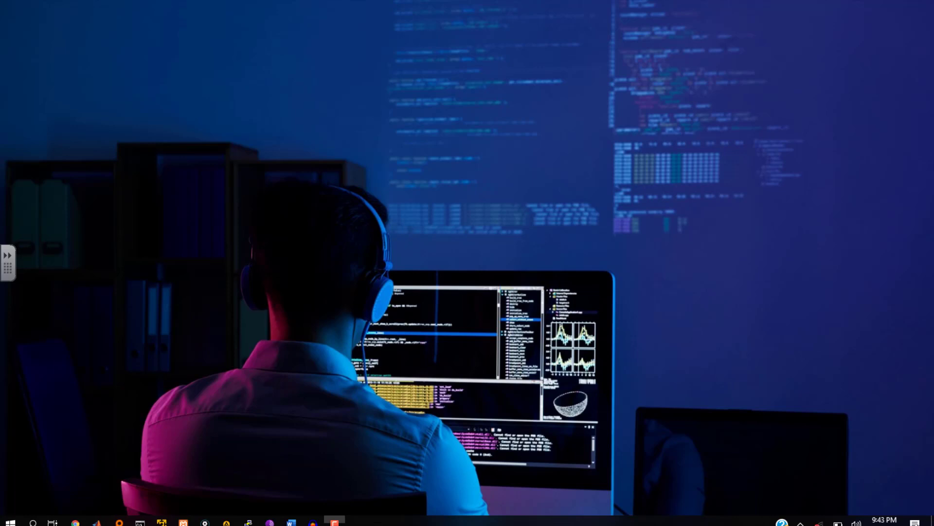
Step: Find VirtualBox from Windows search and begin importing a virtual appliance
text(virt)
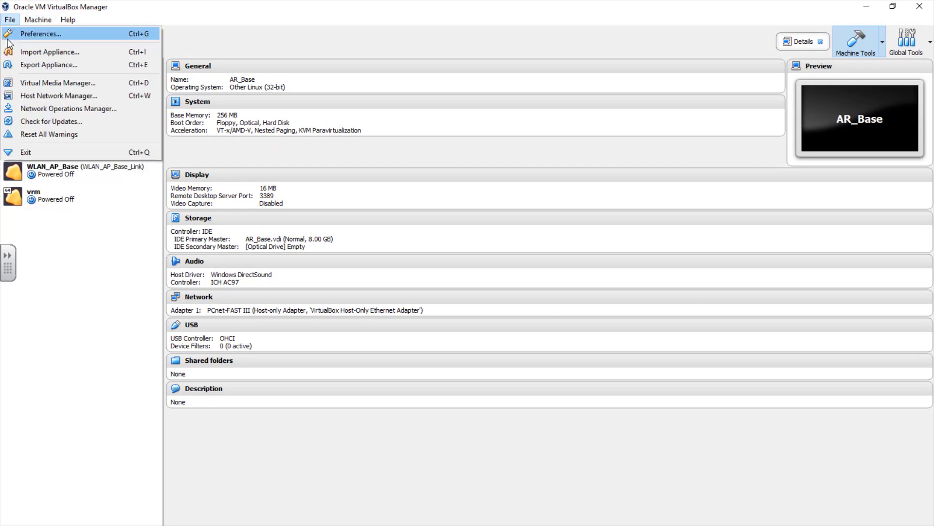
click(50, 52)
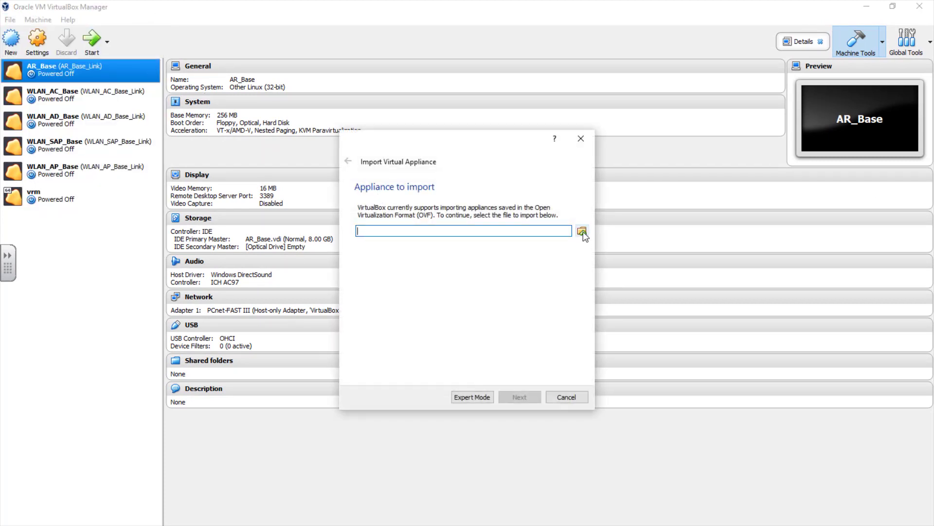
Step: Browse to Desktop > CCNA Cyber Ops apps and choose cyberops_workstation.ova as the appliance
click(582, 231)
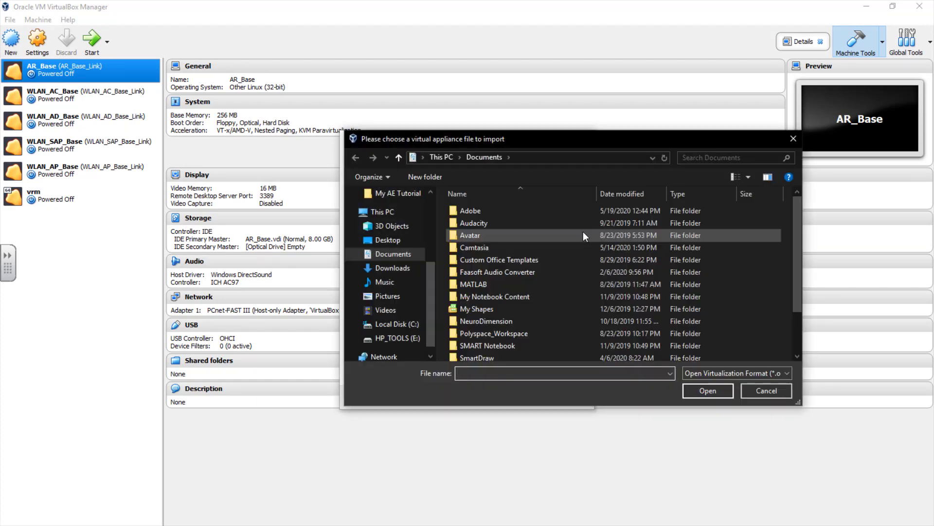
click(387, 216)
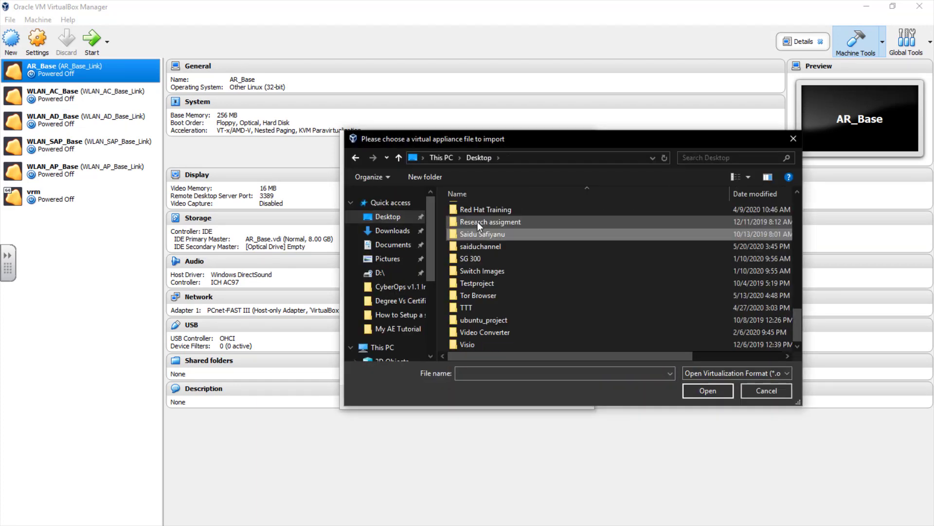
click(490, 221)
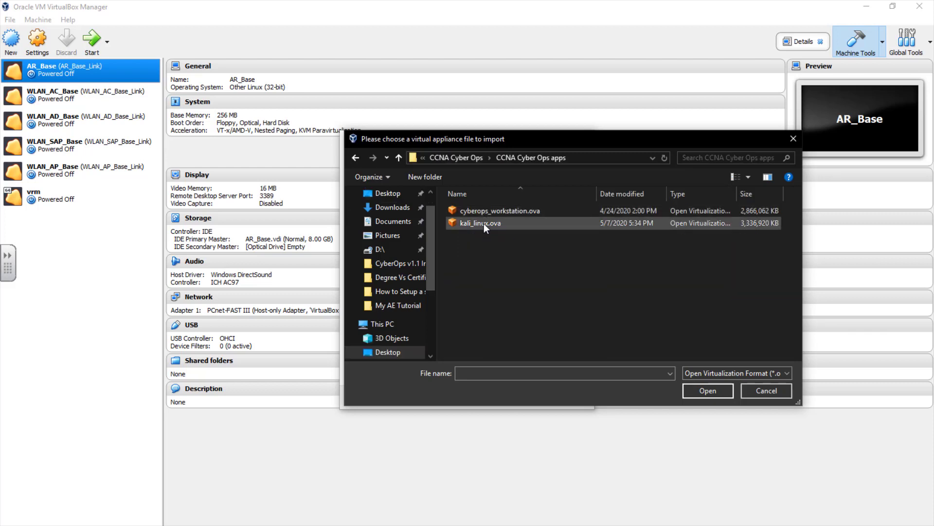
mouse_move(492, 210)
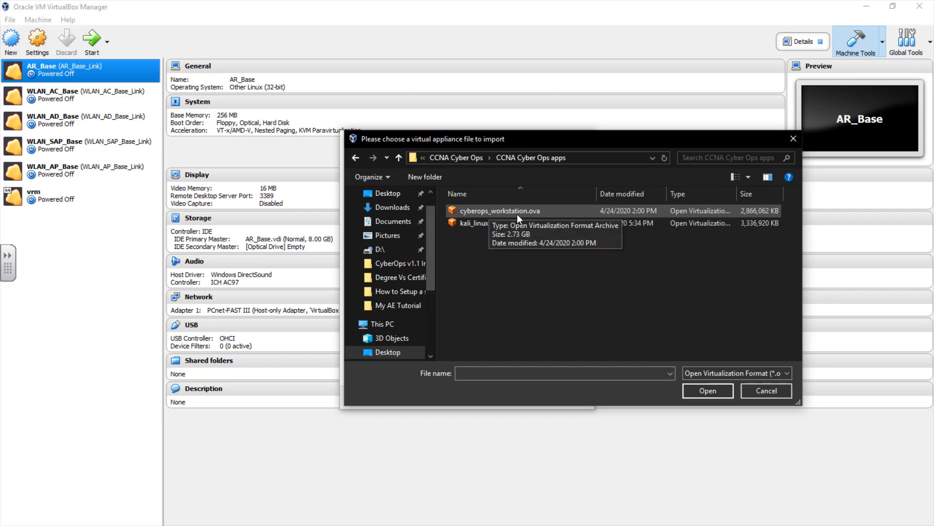
click(498, 210)
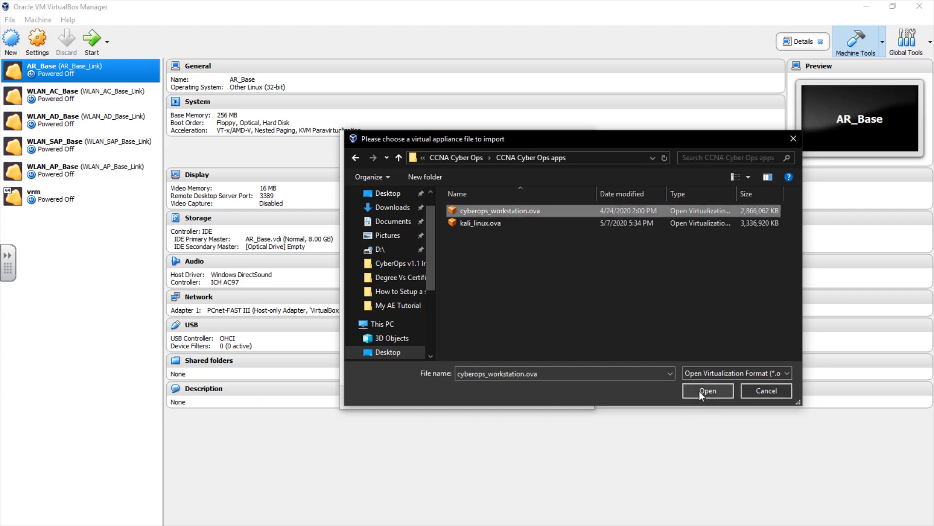
click(706, 390)
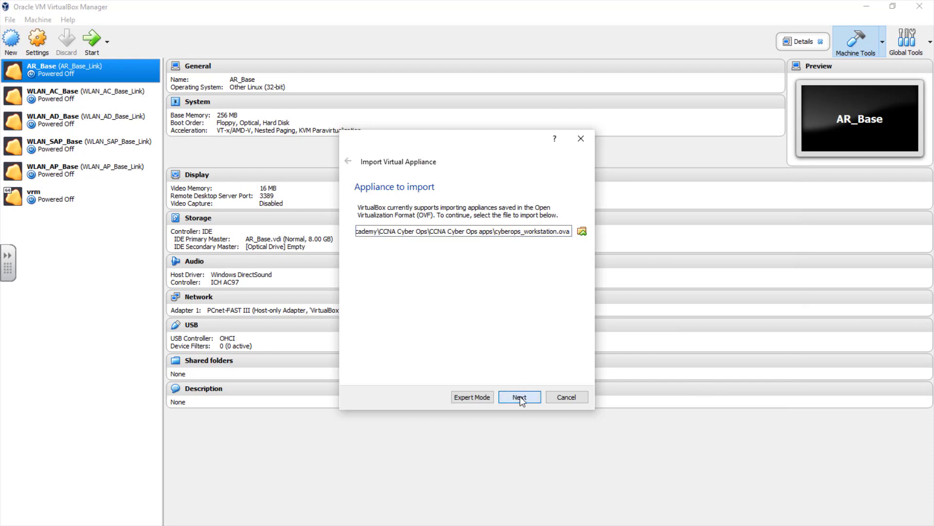
Step: Reinitialize all network card MAC addresses and import the CyberOps Workstation appliance
click(520, 397)
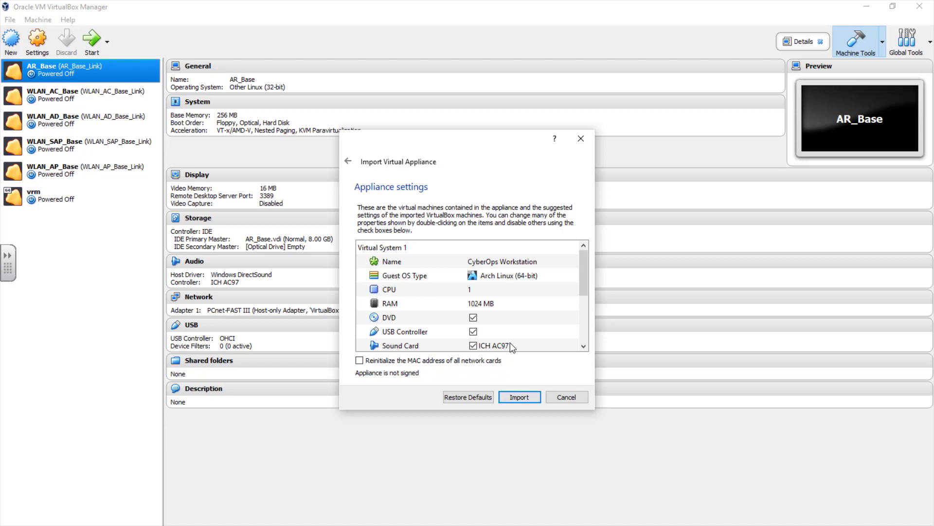
mouse_move(461, 295)
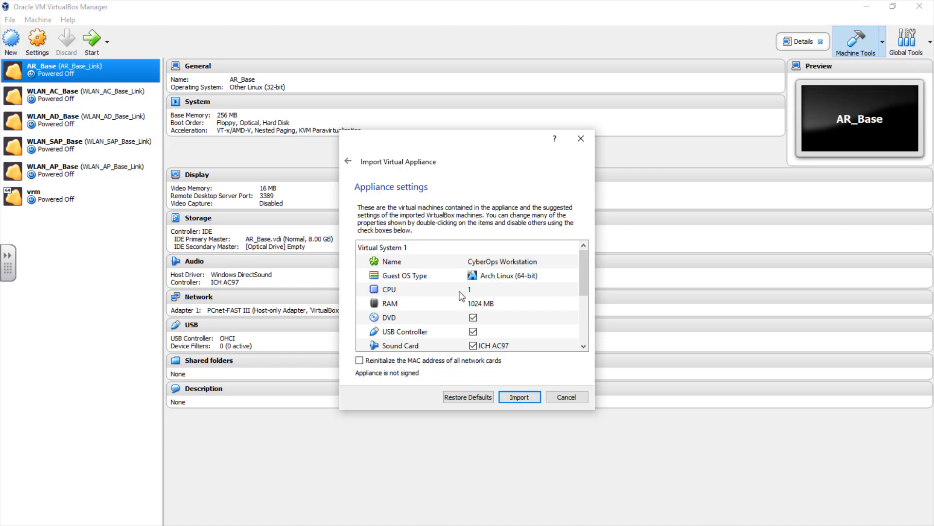
click(359, 361)
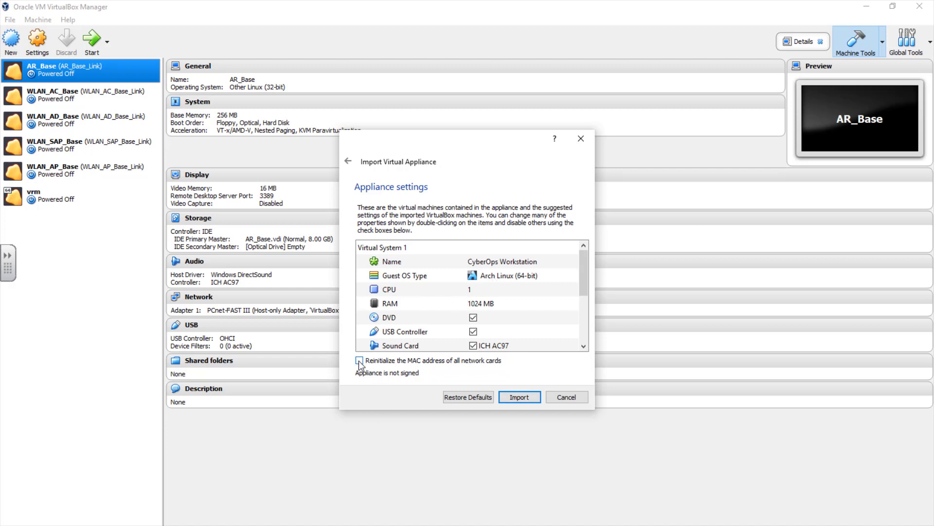
click(359, 362)
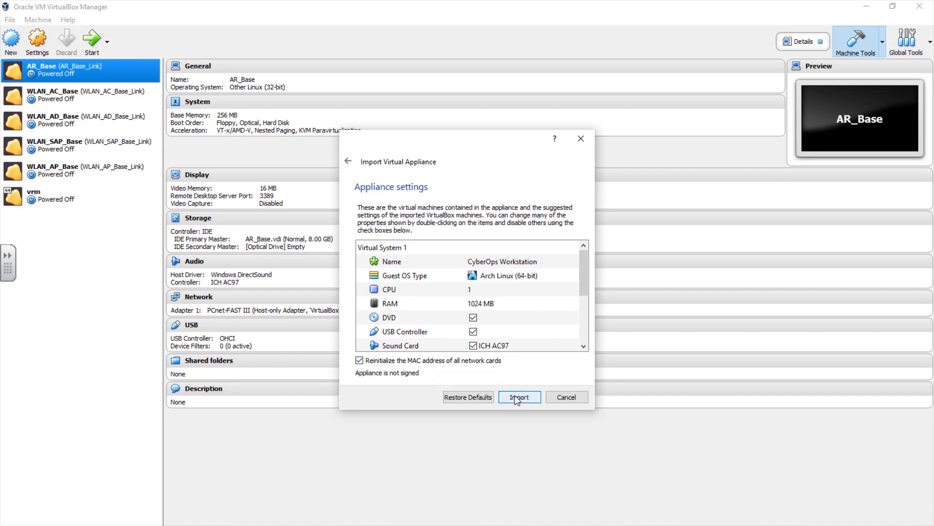
click(518, 397)
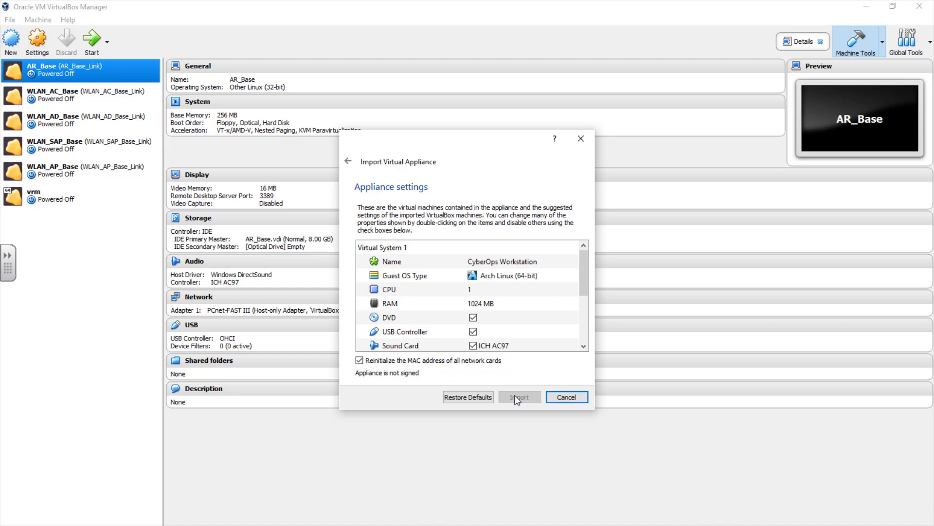
click(519, 397)
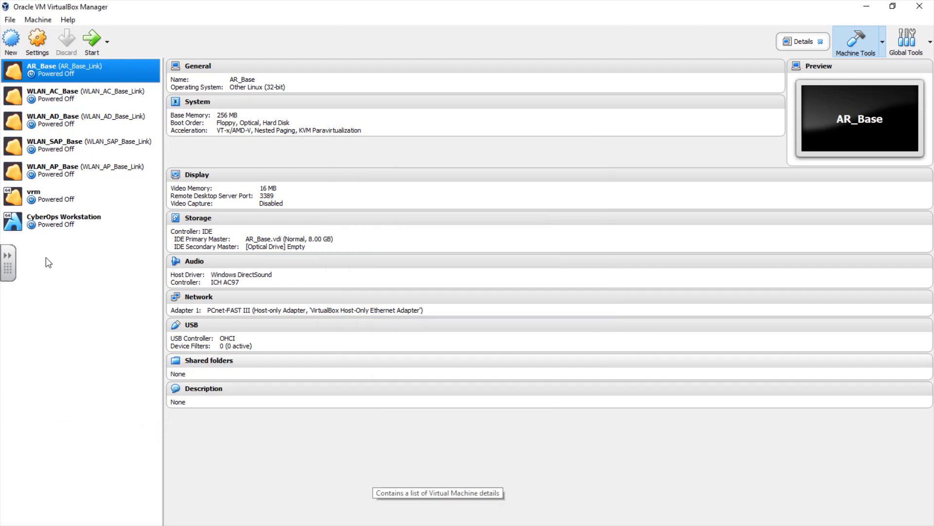
Step: Start the CyberOps Workstation machine, hitting the missing bridged adapter error
click(64, 220)
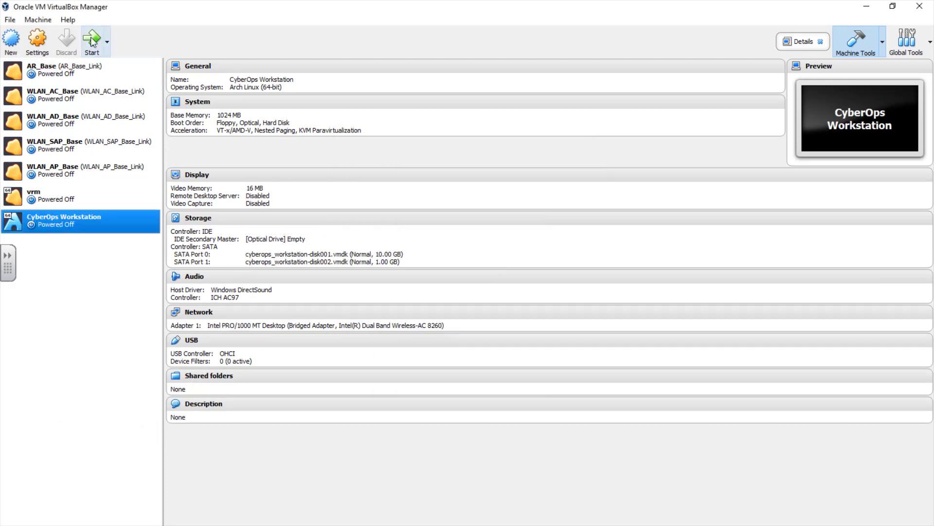
mouse_move(91, 38)
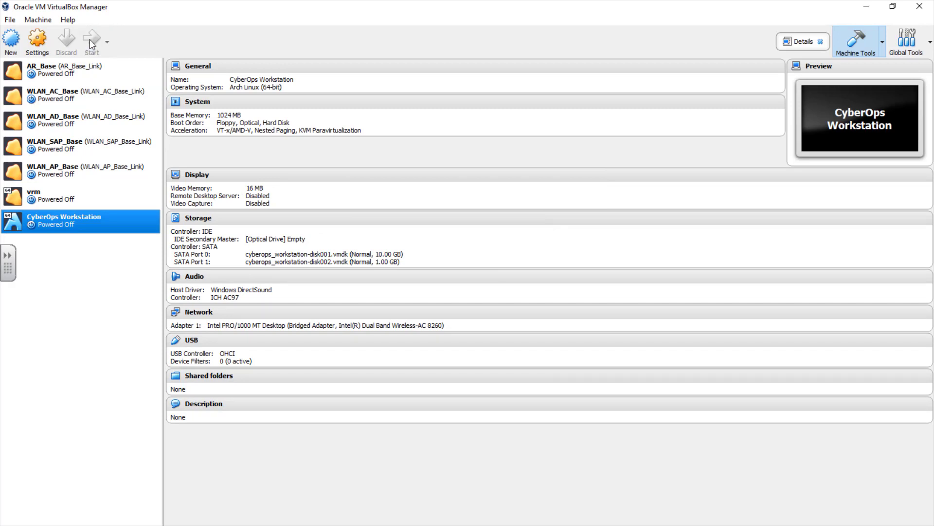
click(92, 39)
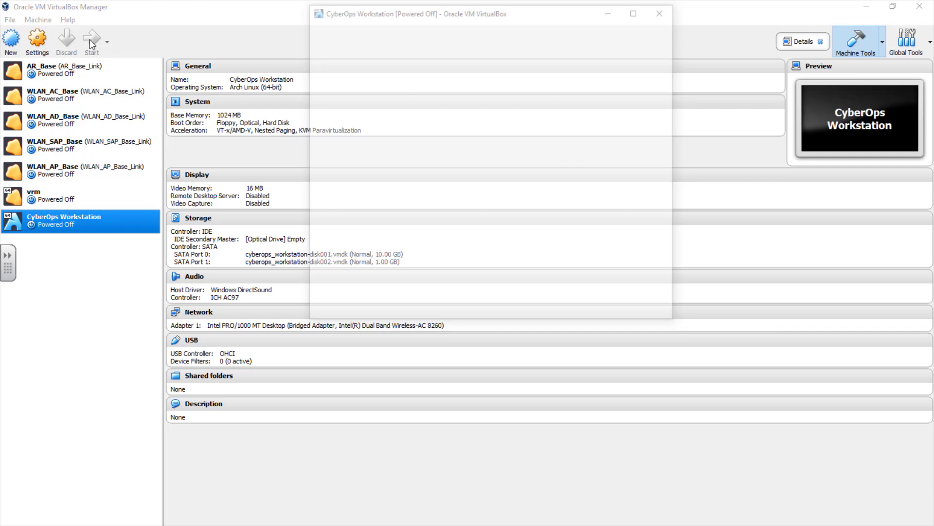
click(92, 37)
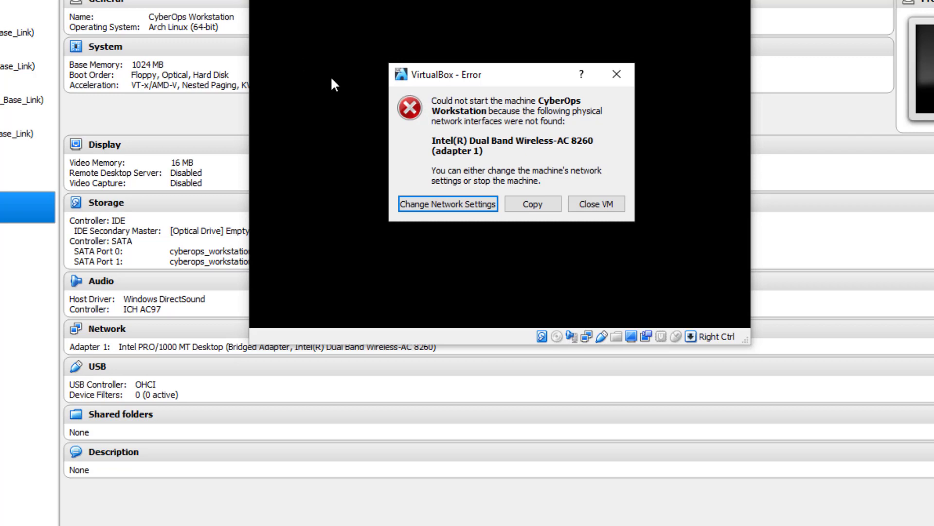
mouse_move(453, 162)
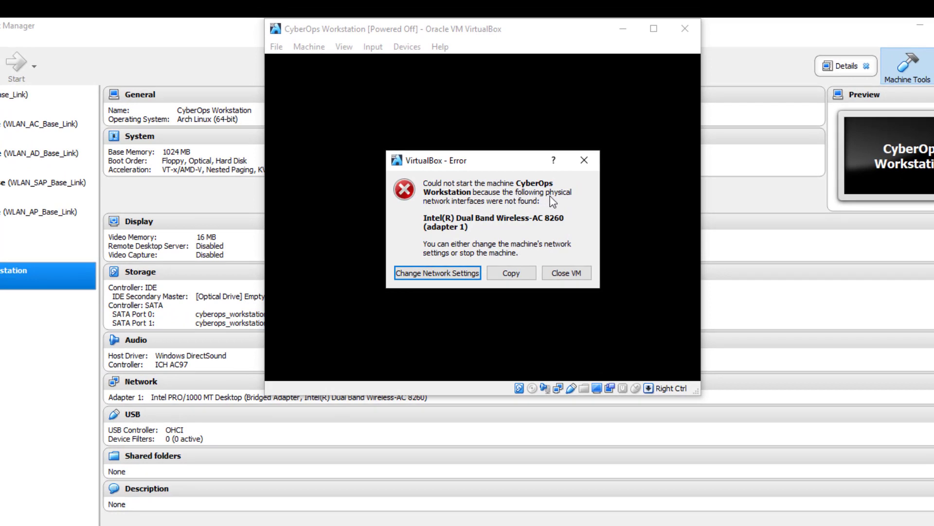
mouse_move(470, 214)
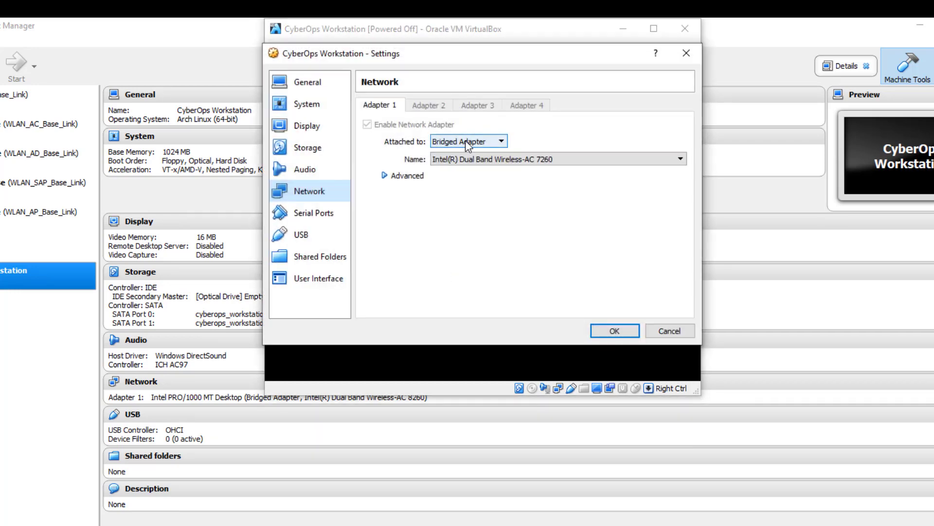
Step: Attach the first network adapter to NAT and let the workstation boot
click(468, 142)
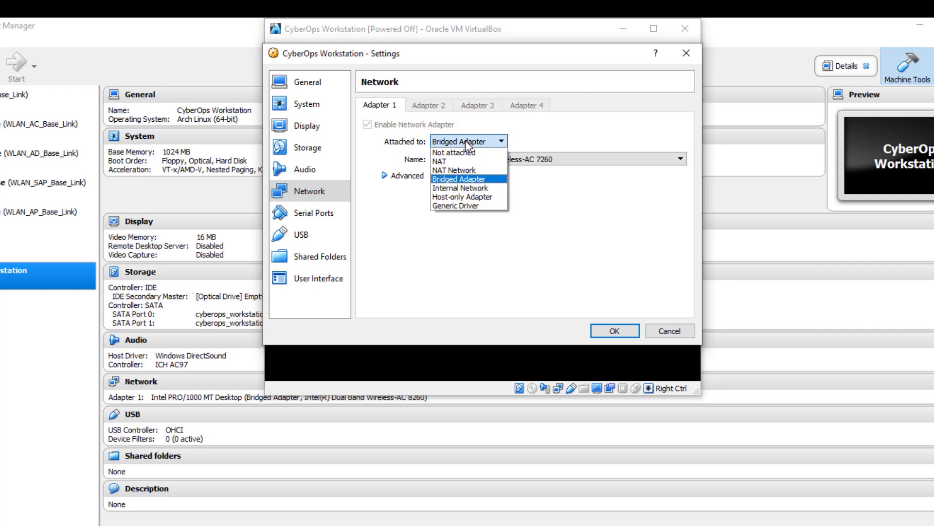
click(440, 162)
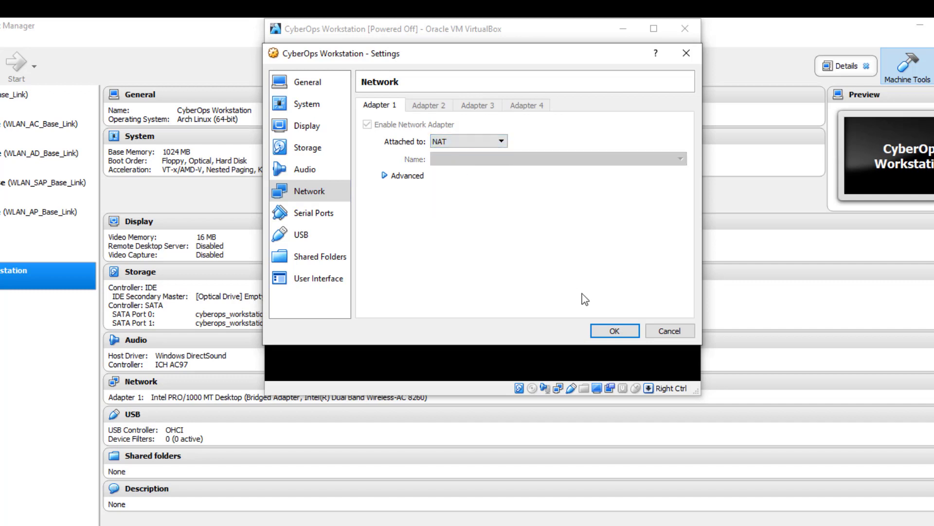
click(613, 331)
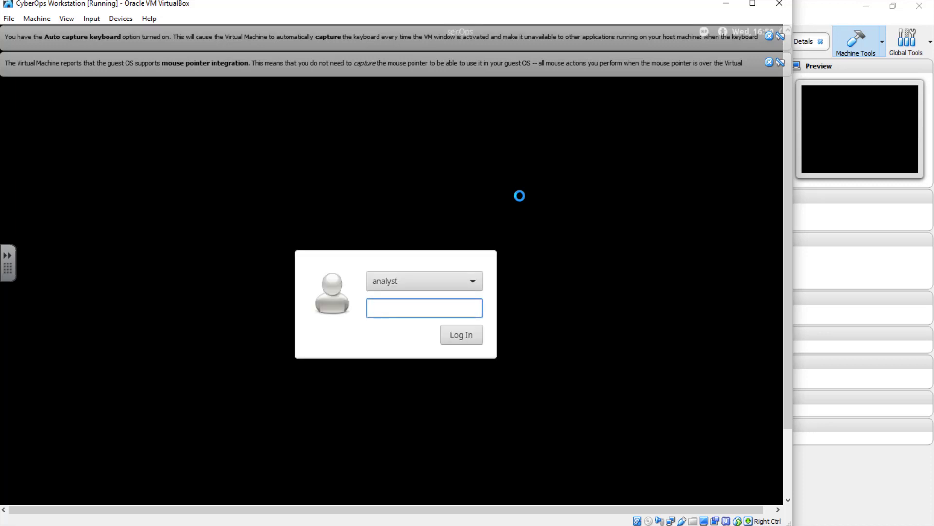
Step: Dismiss the capture notices, enter the password and log in to the guest
click(424, 307)
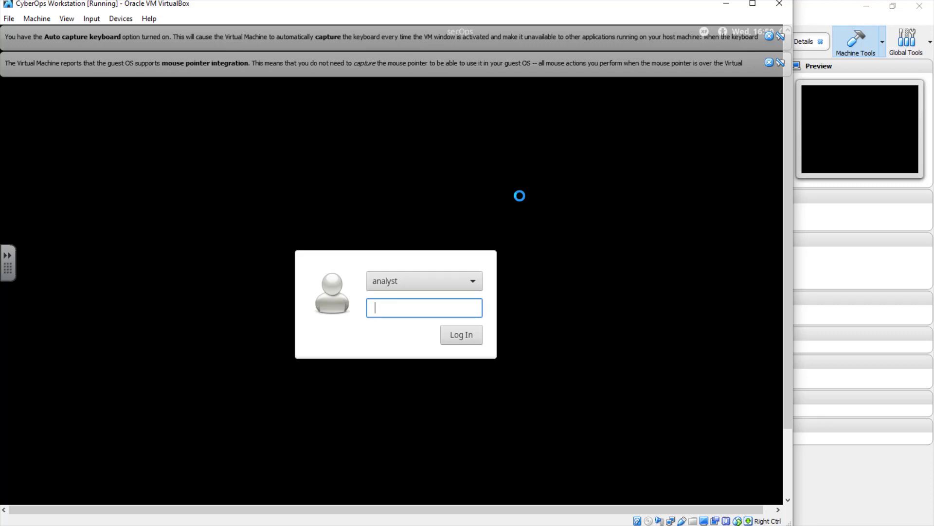
click(768, 63)
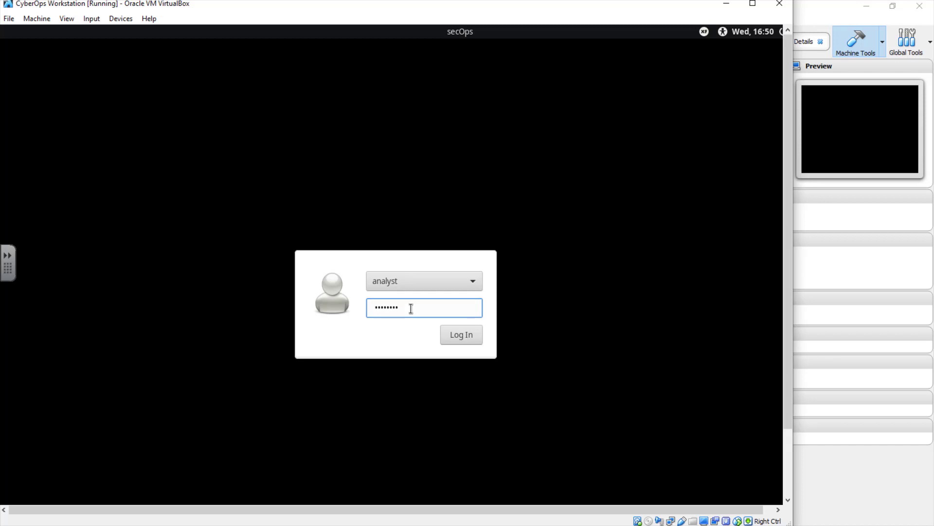
click(459, 335)
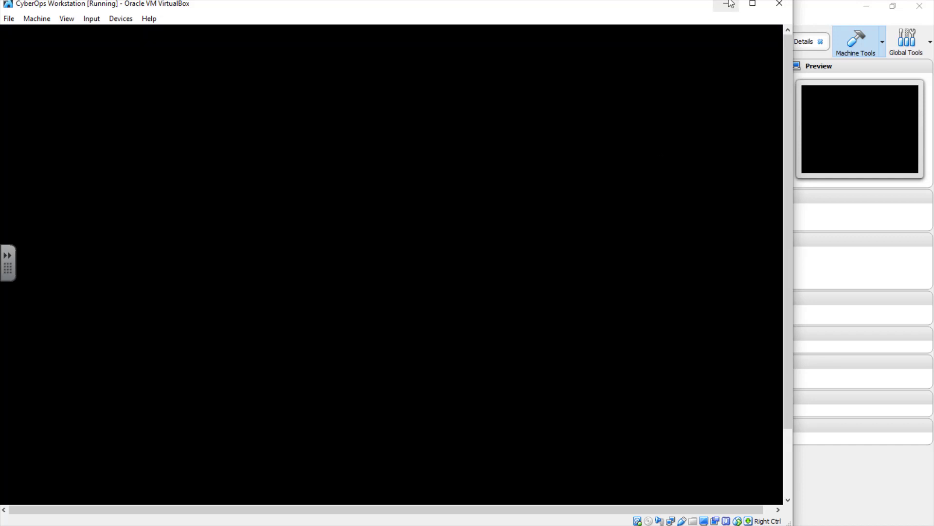
Step: Maximize the VM window so the guest desktop fills the screen
click(752, 5)
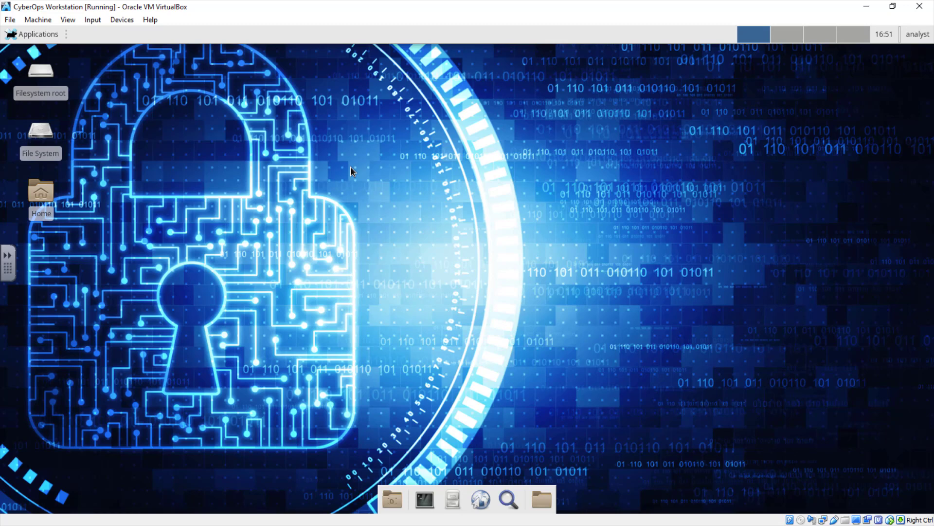
mouse_move(44, 41)
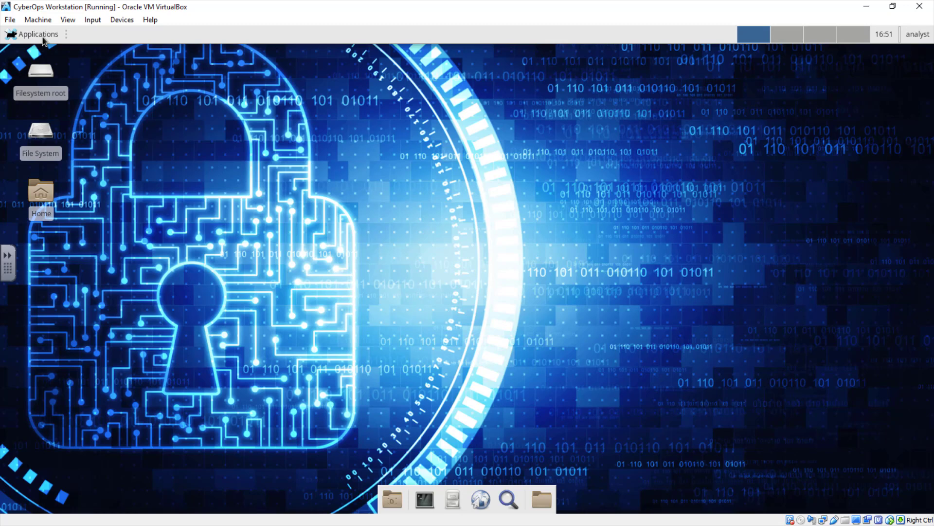
click(36, 34)
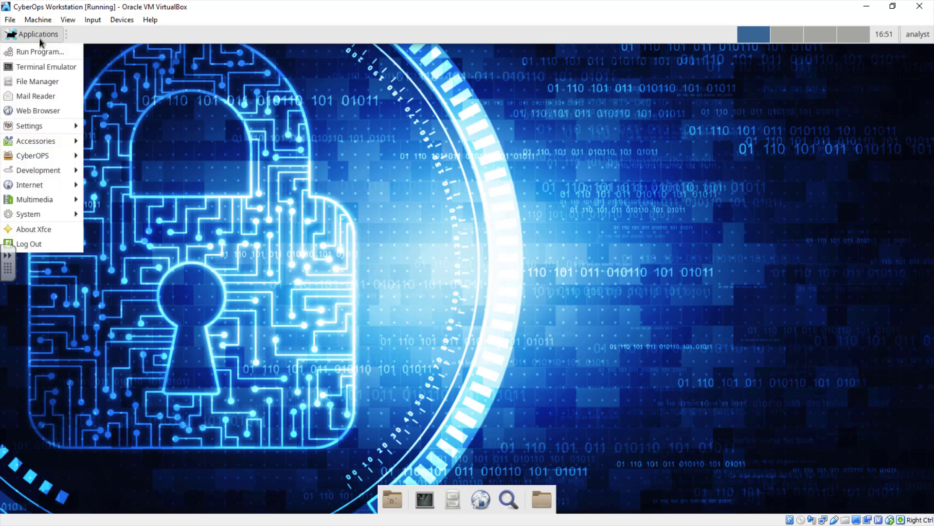
mouse_move(29, 126)
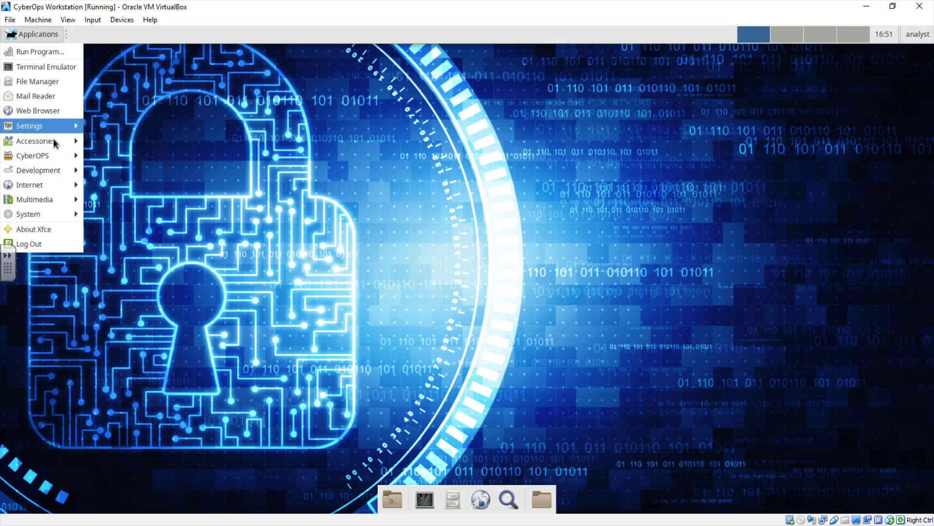
mouse_move(56, 179)
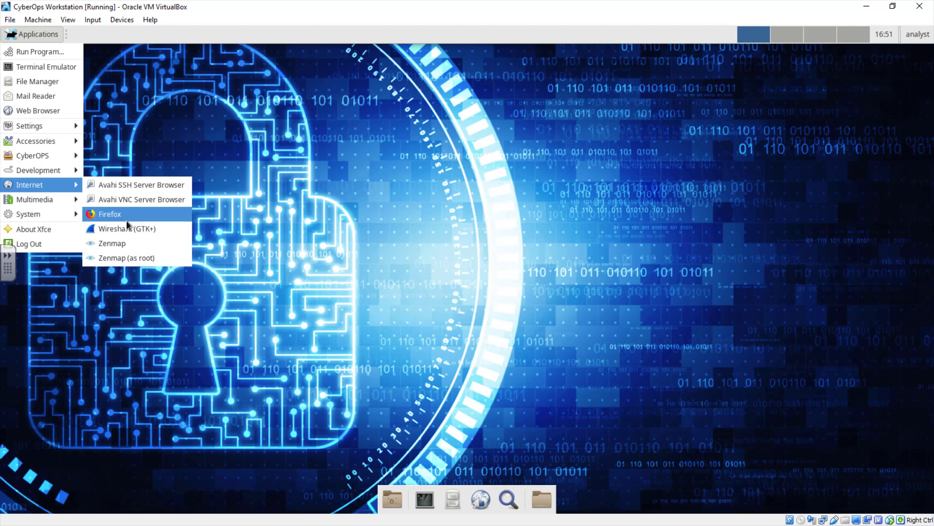
mouse_move(130, 257)
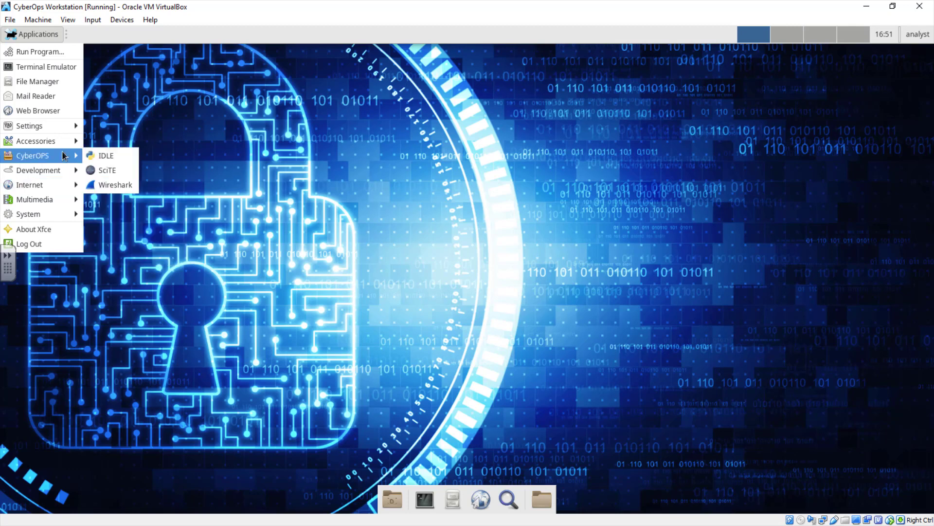
mouse_move(38, 82)
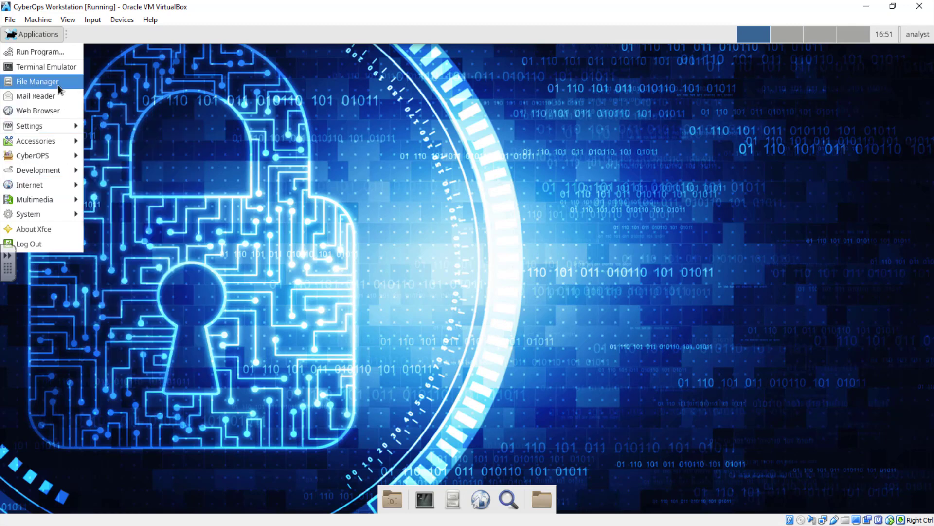
mouse_move(299, 162)
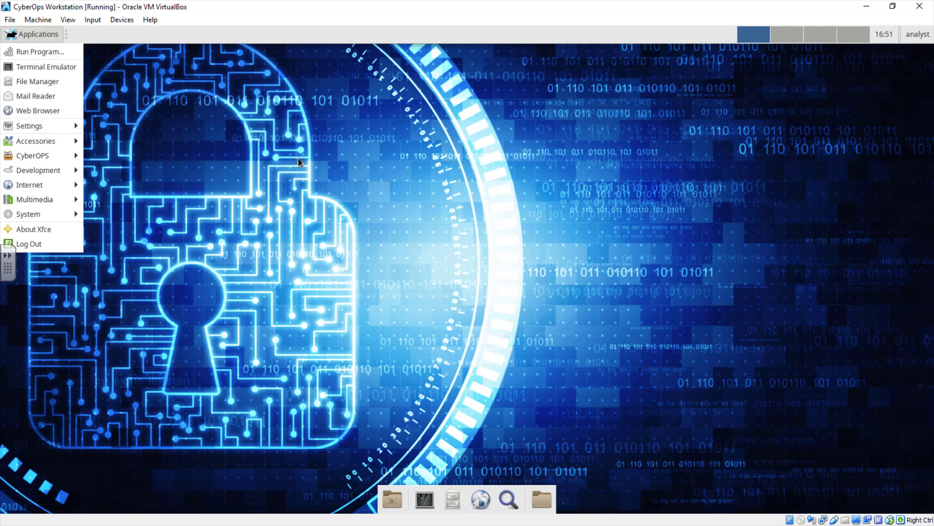
click(30, 125)
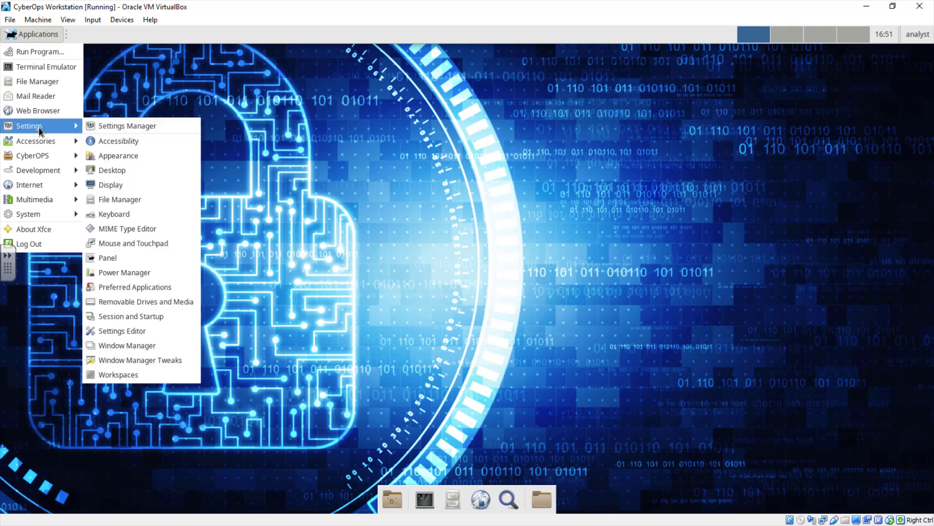
click(127, 125)
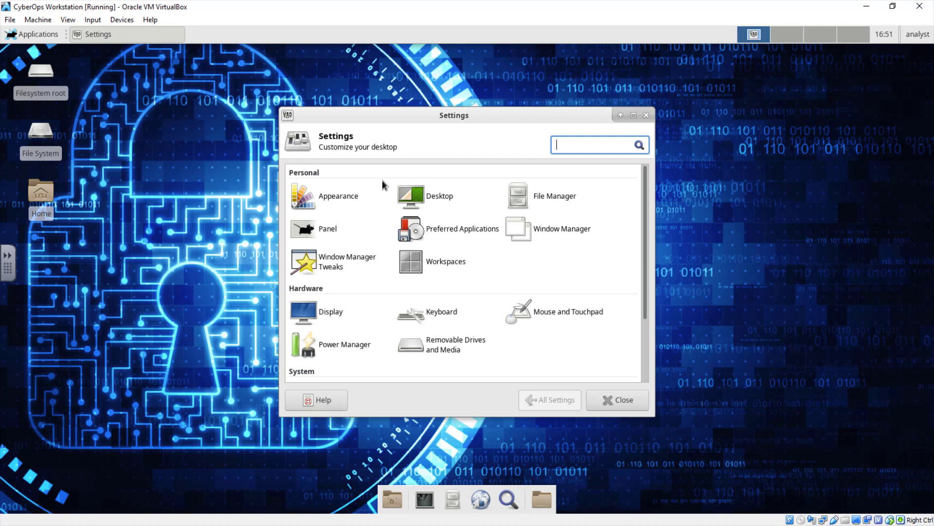
click(338, 195)
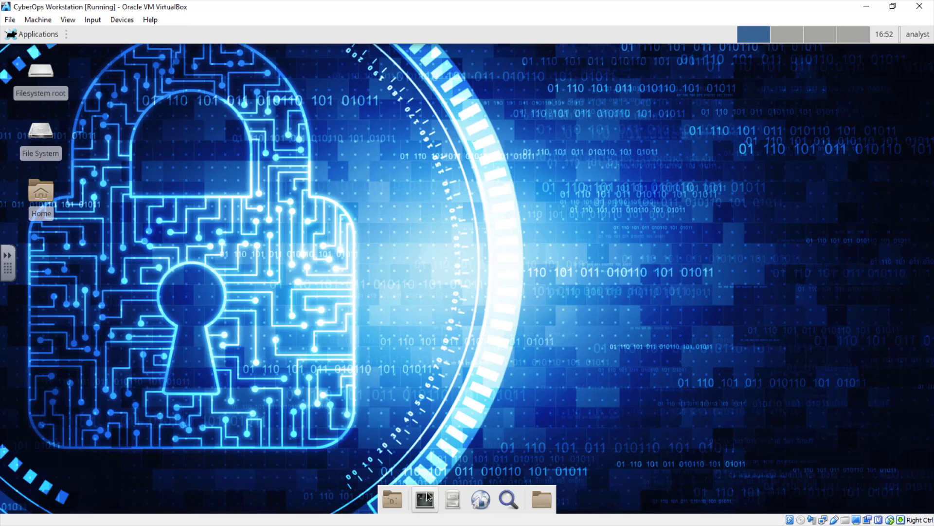
Step: Launch a terminal on the guest desktop and drag it to the screen centre
click(424, 499)
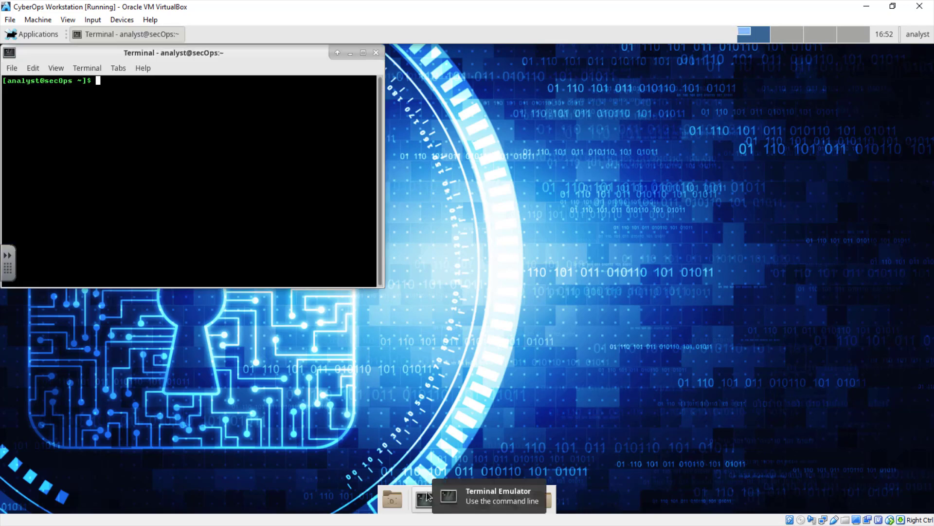
drag(173, 52, 386, 93)
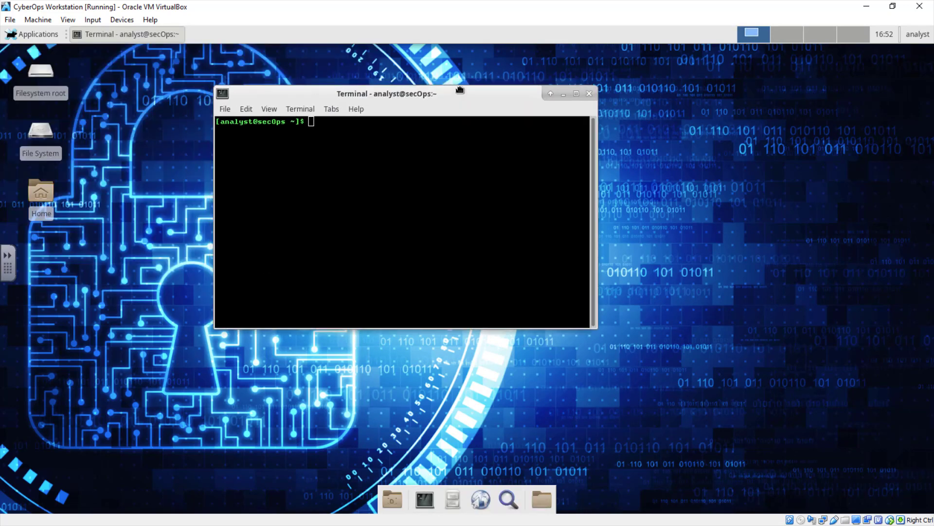
mouse_move(425, 157)
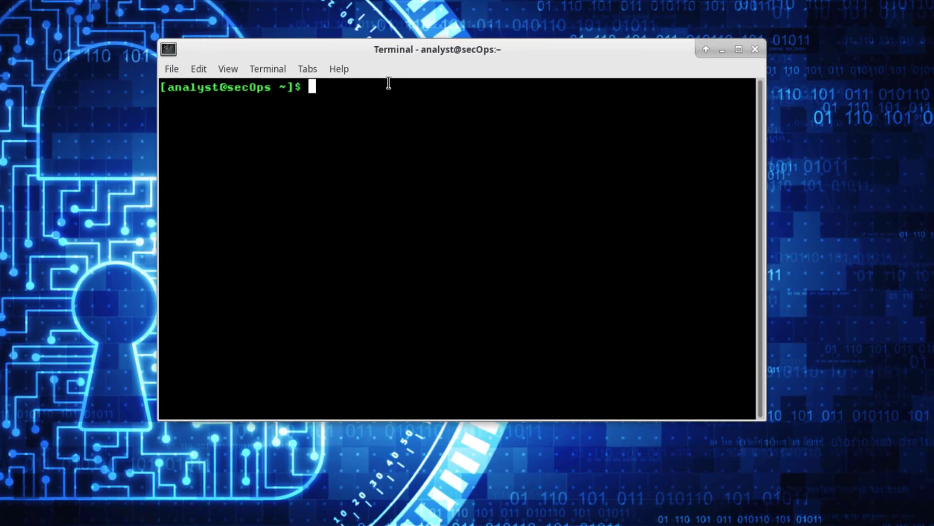
Step: Change into lab.support.files/scripts with cd and list its contents with ls
text(cy)
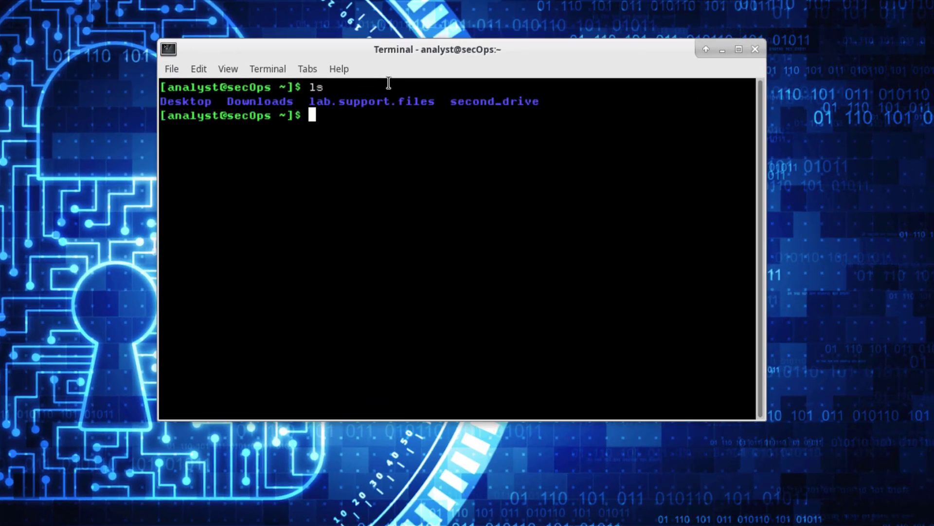
text(cd)
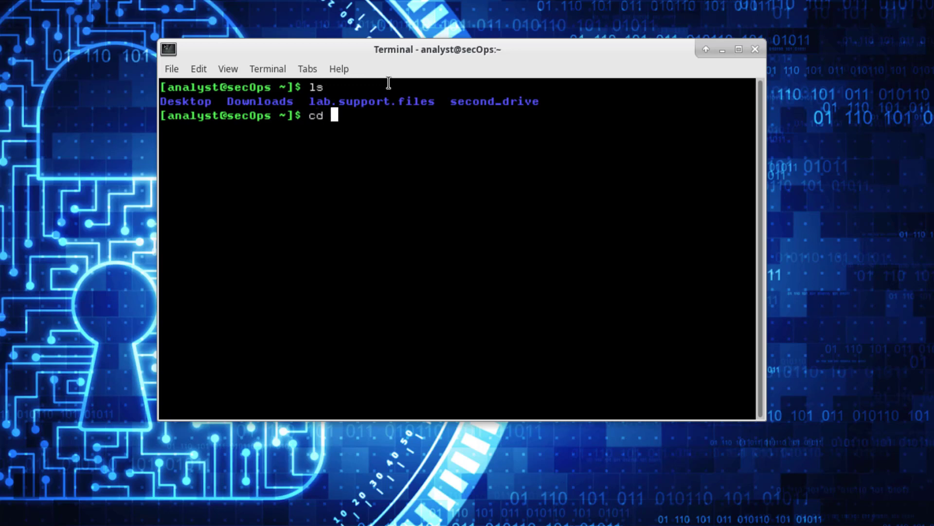
text(lab.support.files/)
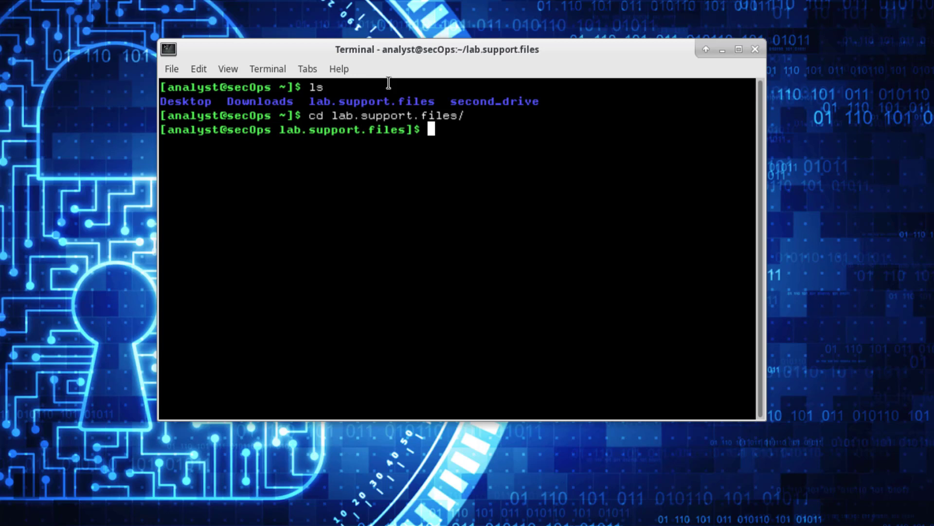
text(ls)
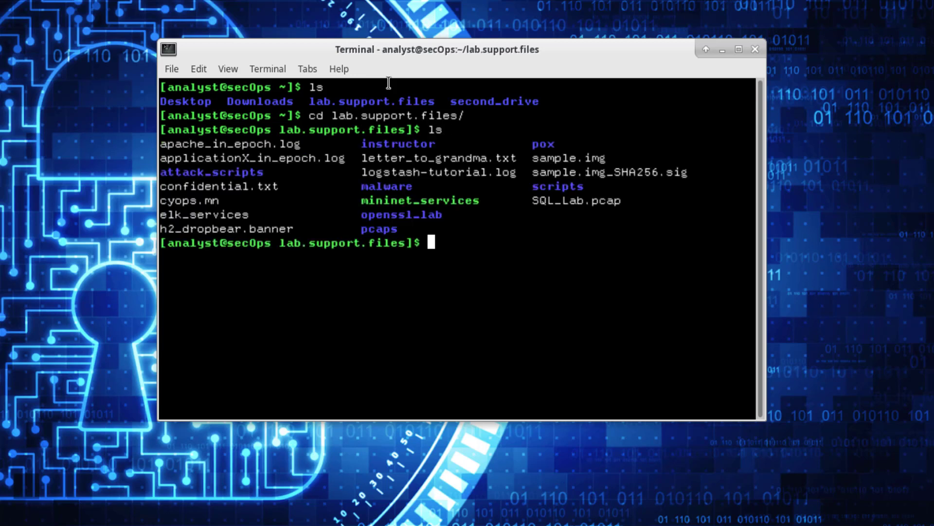
mouse_move(405, 222)
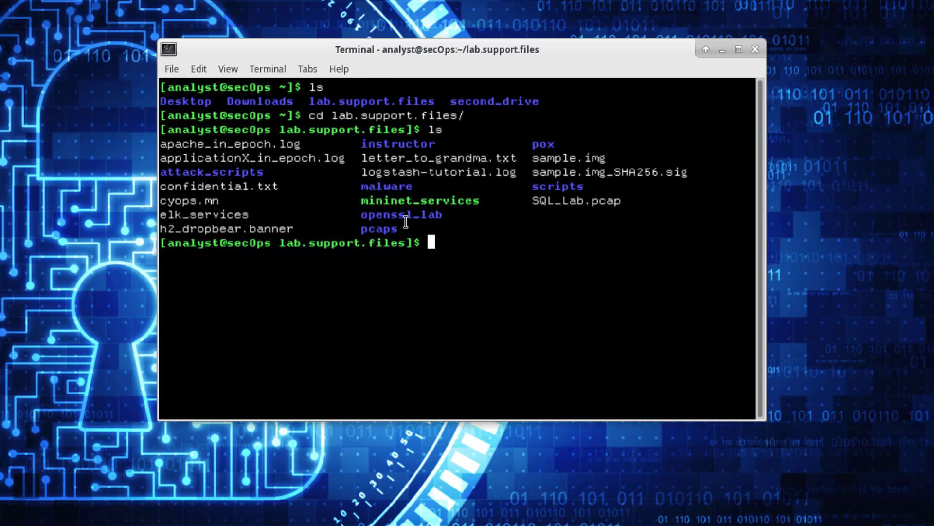
text(cd scripts/)
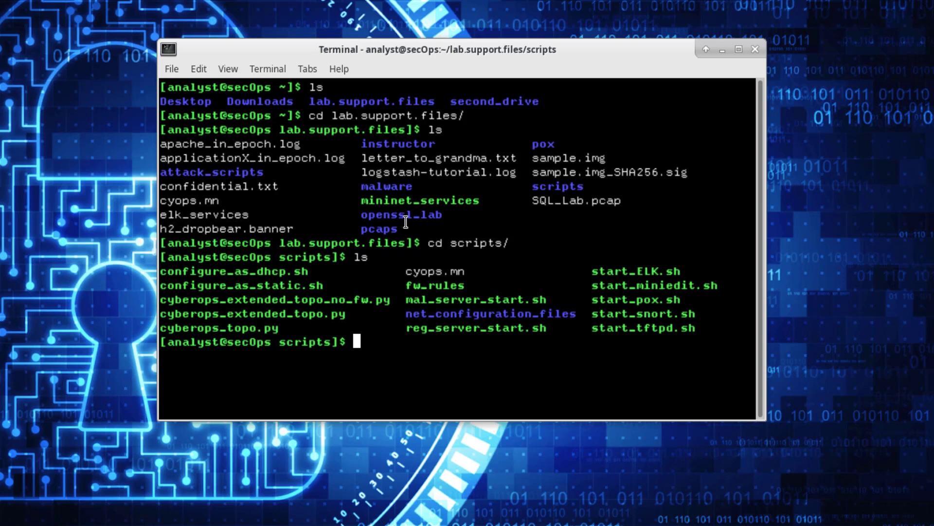
Step: Run sudo ./cyberops_topo.py to start building the CyberOPS Mininet topology
text(s)
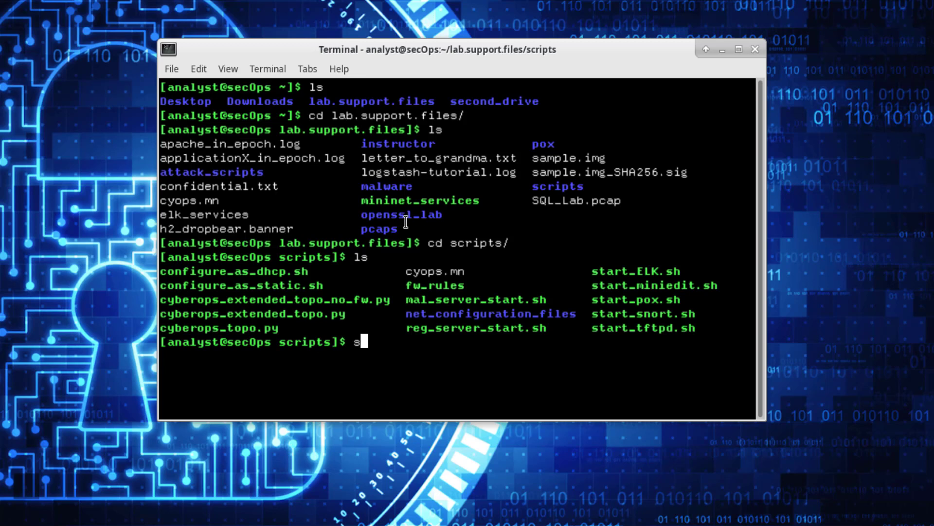
text(udo ./)
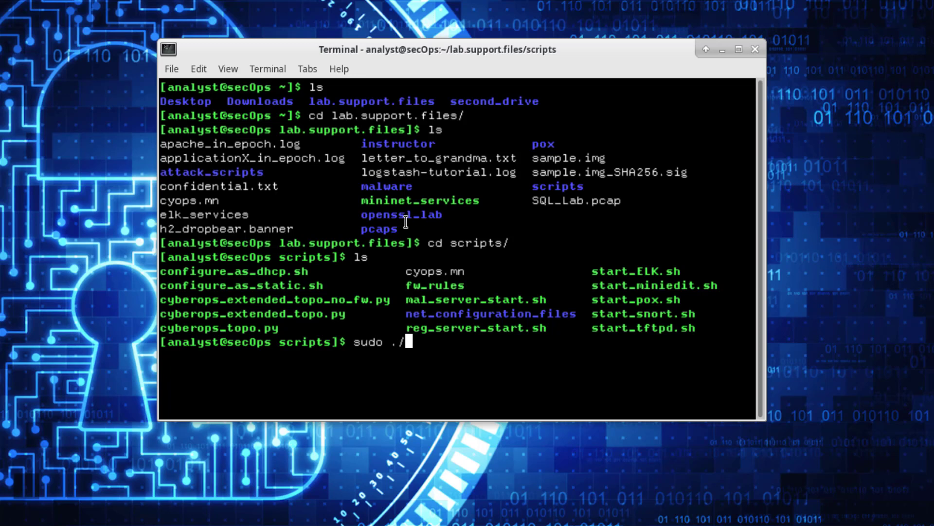
text(cyber)
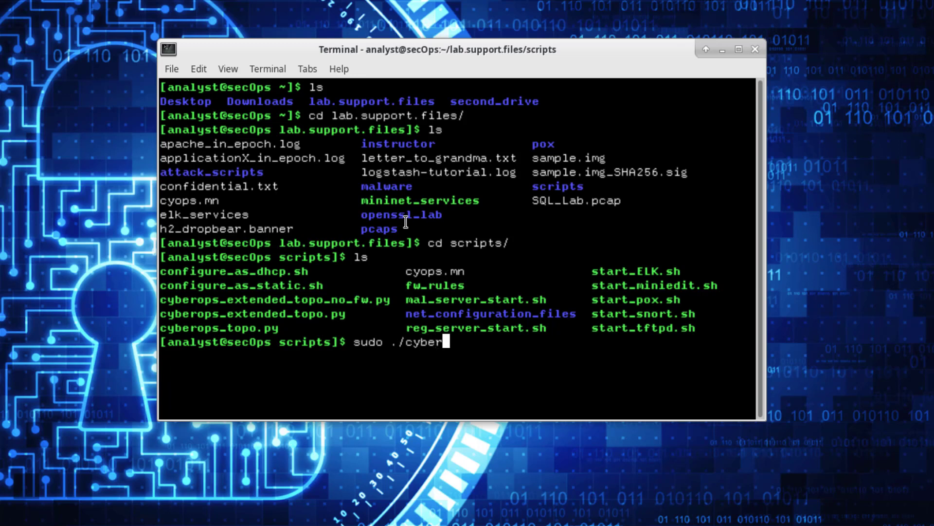
text(ops_to)
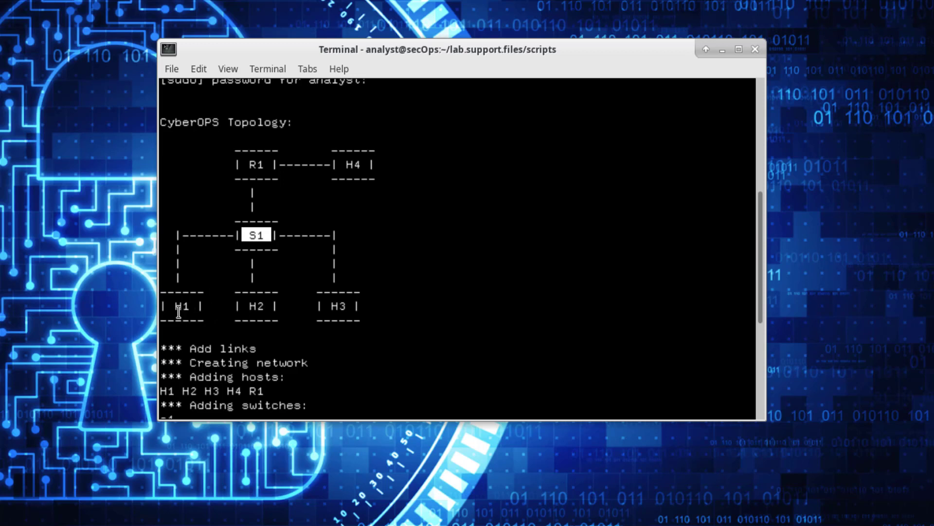
mouse_move(356, 169)
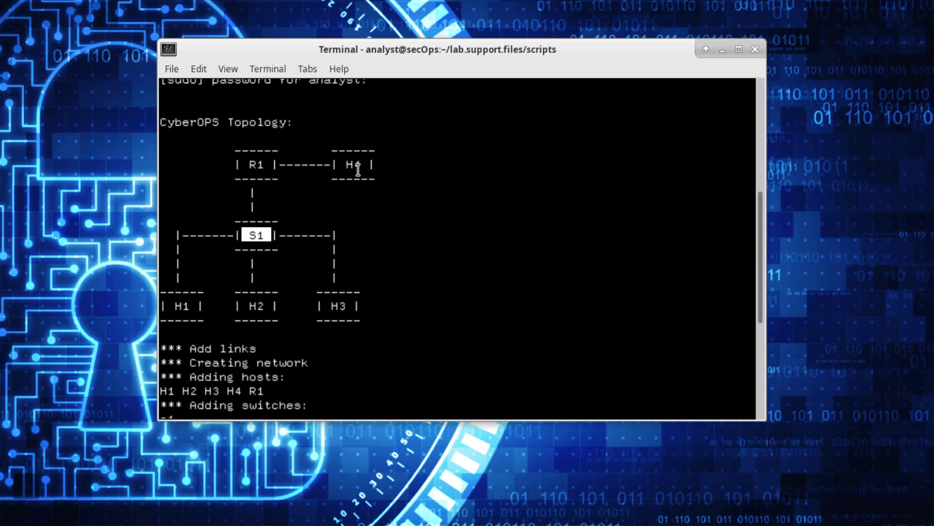
mouse_move(357, 297)
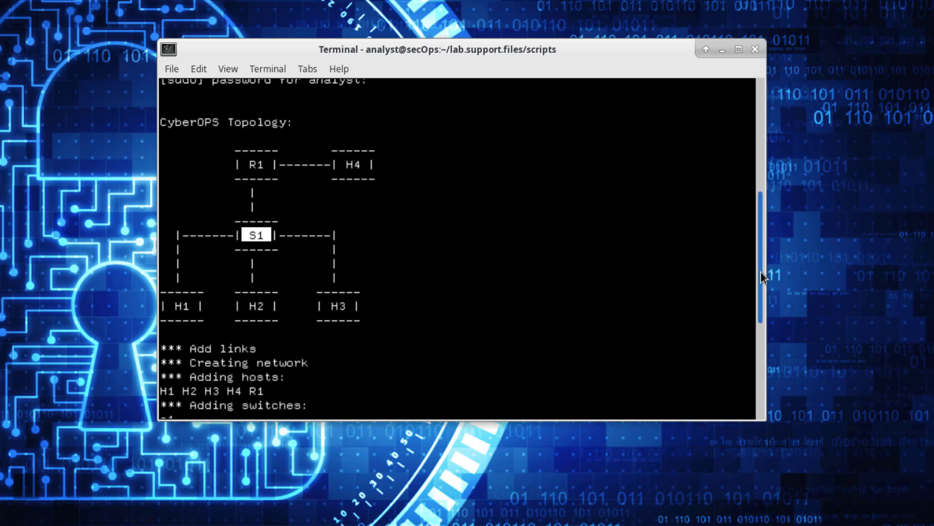
Step: Scroll the terminal down to reveal the routing table and the ready mininet> prompt
scroll(down, 3)
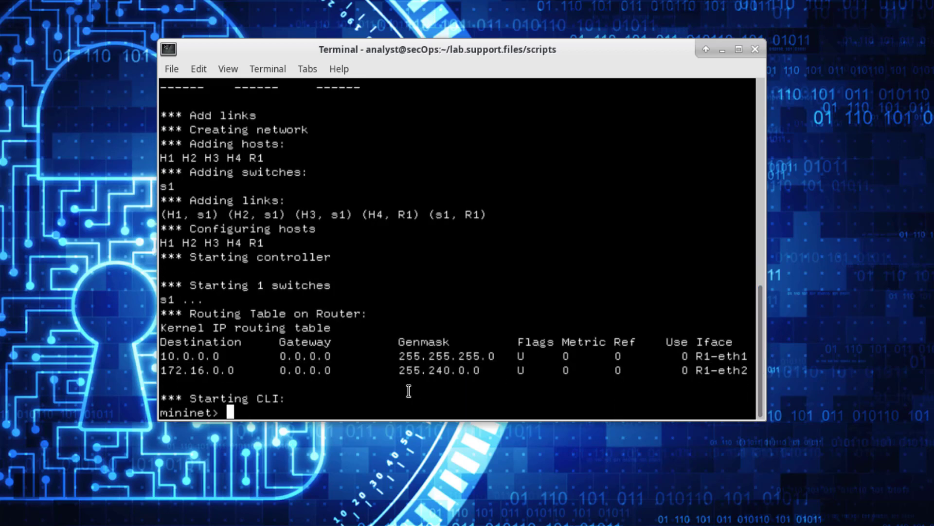
mouse_move(351, 406)
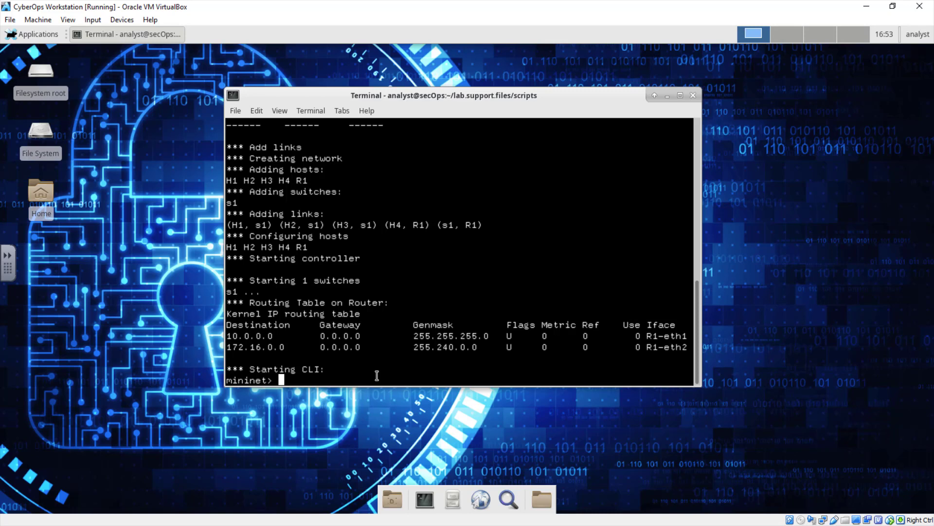
mouse_move(303, 382)
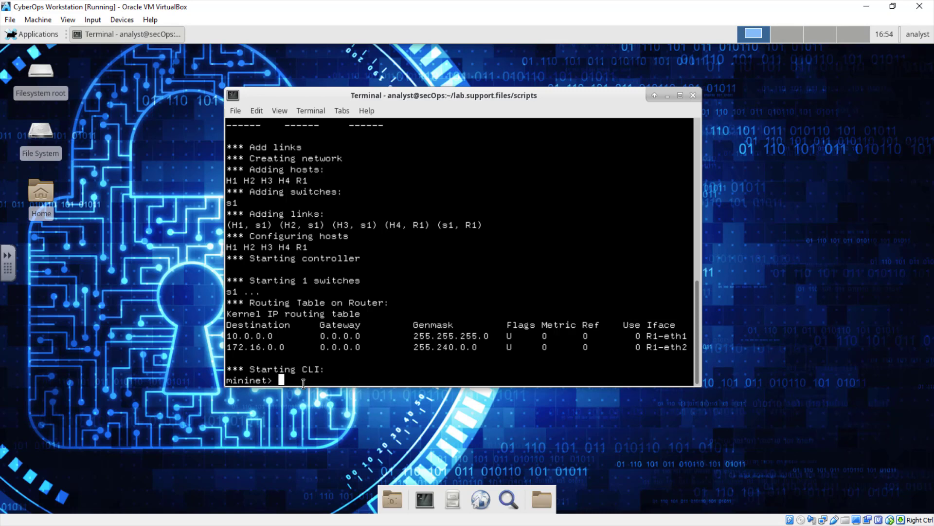